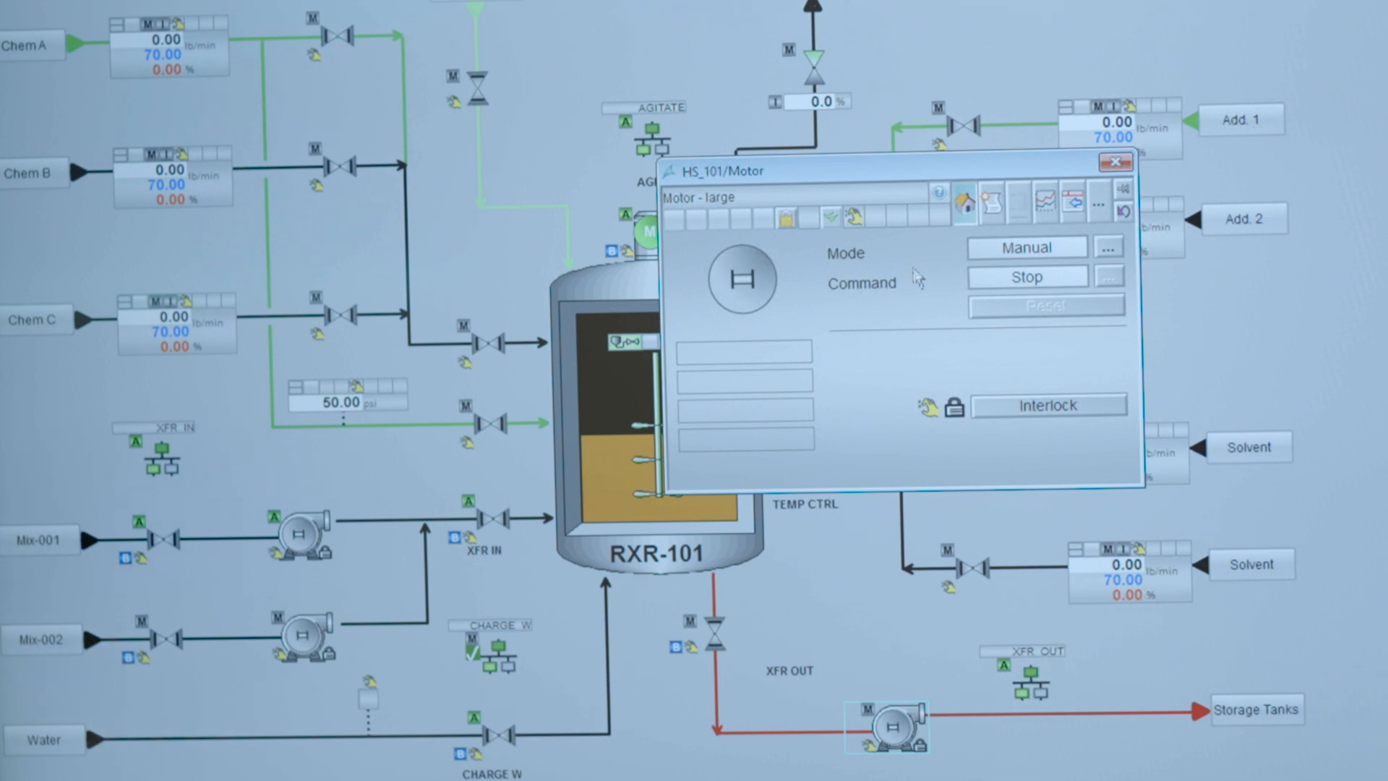
pyautogui.moveTo(1078, 480)
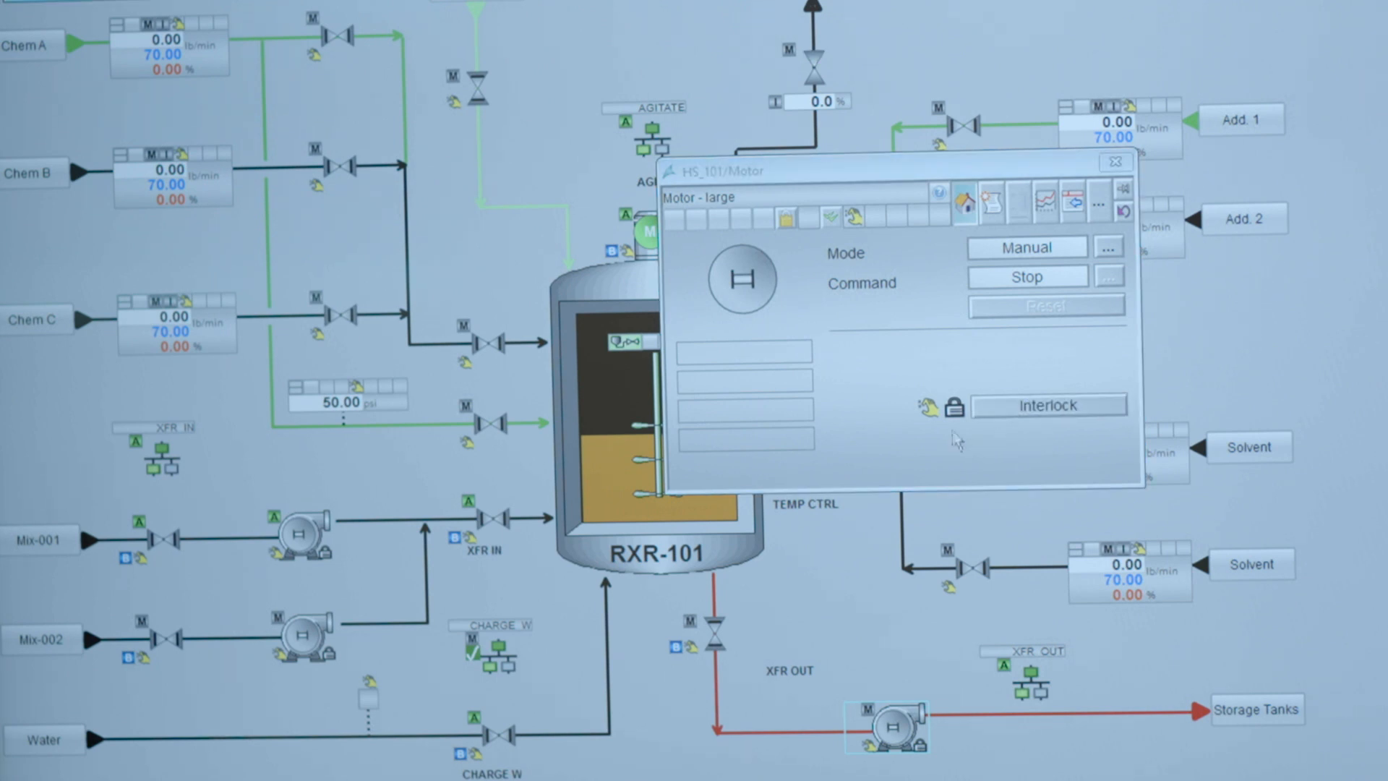
# - Open the Interlock view on pump HS_101's faceplate, showing YV_103 is Closed
pyautogui.click(1047, 406)
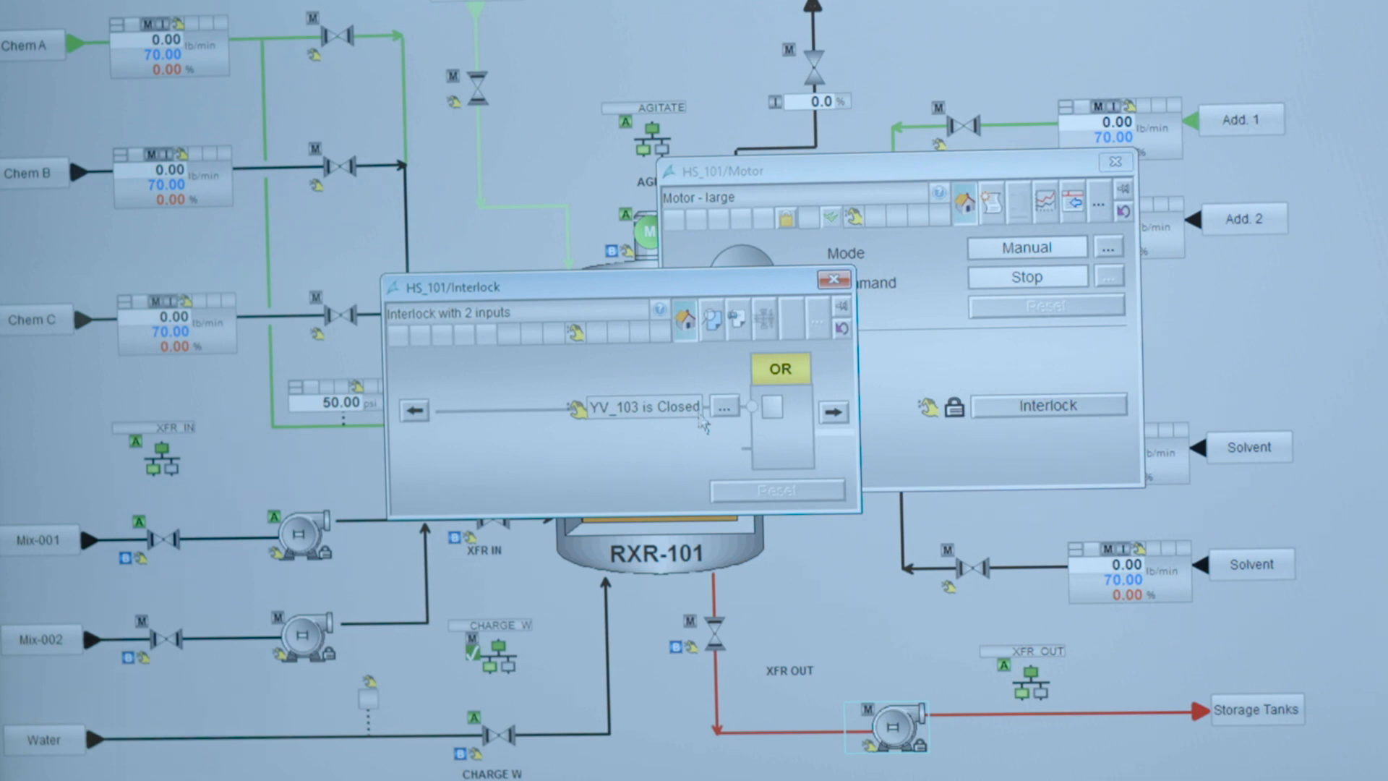
pyautogui.moveTo(712, 456)
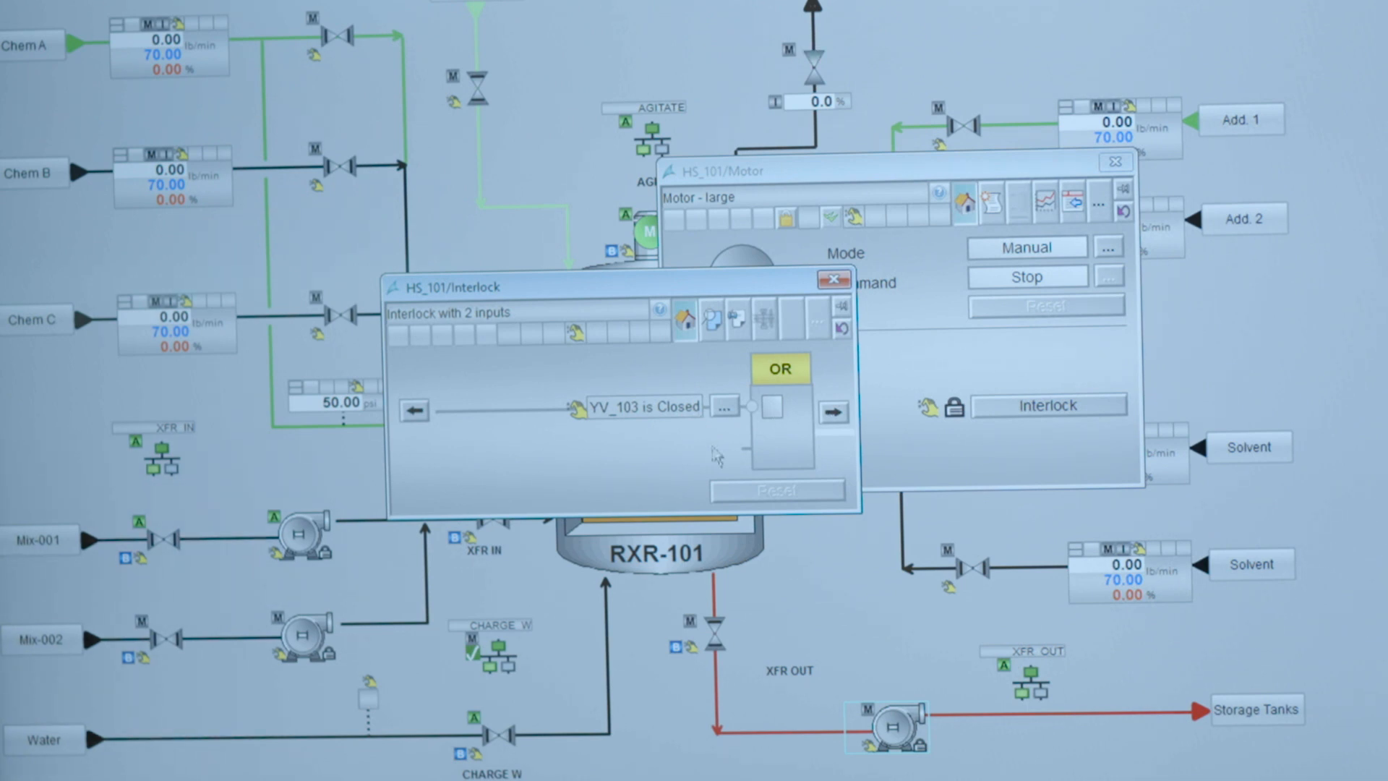
pyautogui.moveTo(643, 423)
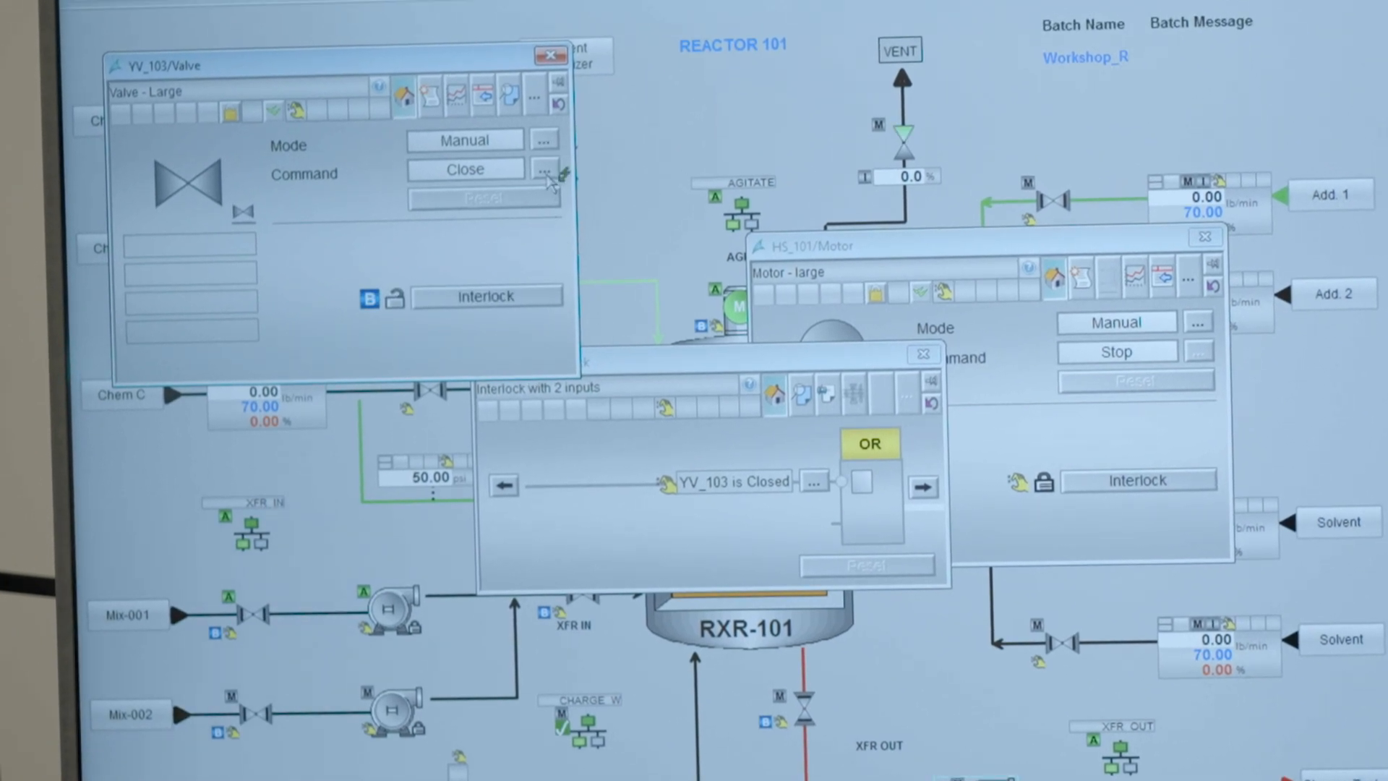
# - Command valve YV_103 to Open from its faceplate and confirm
pyautogui.click(543, 168)
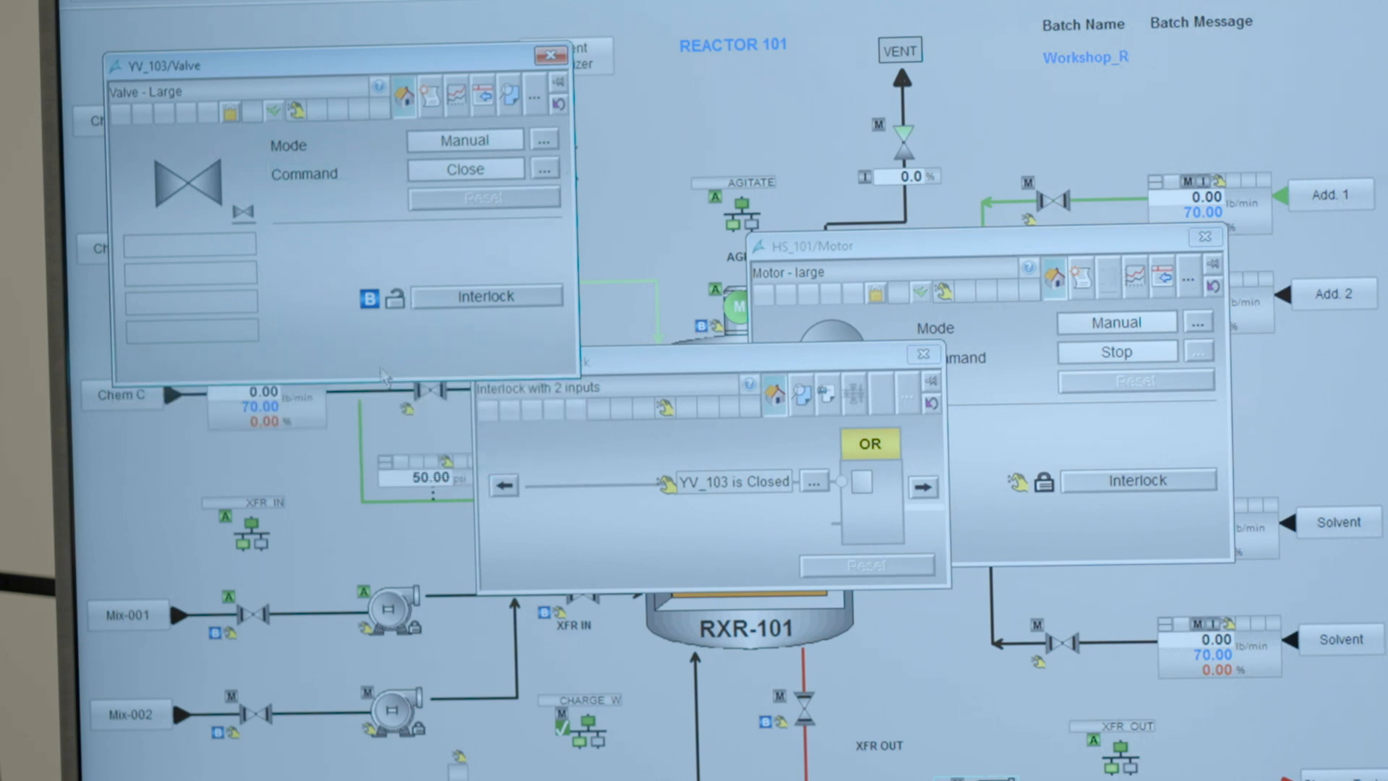
pyautogui.click(464, 168)
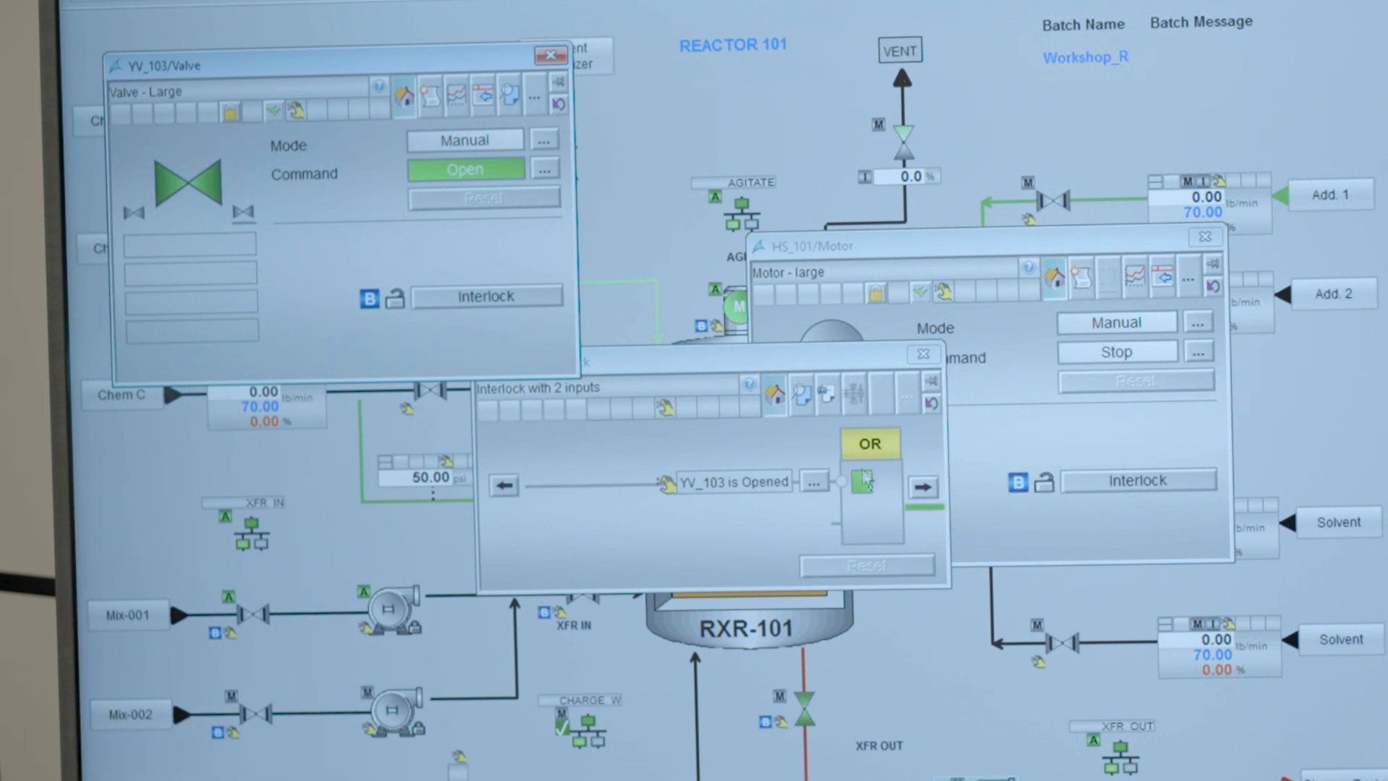
pyautogui.click(861, 480)
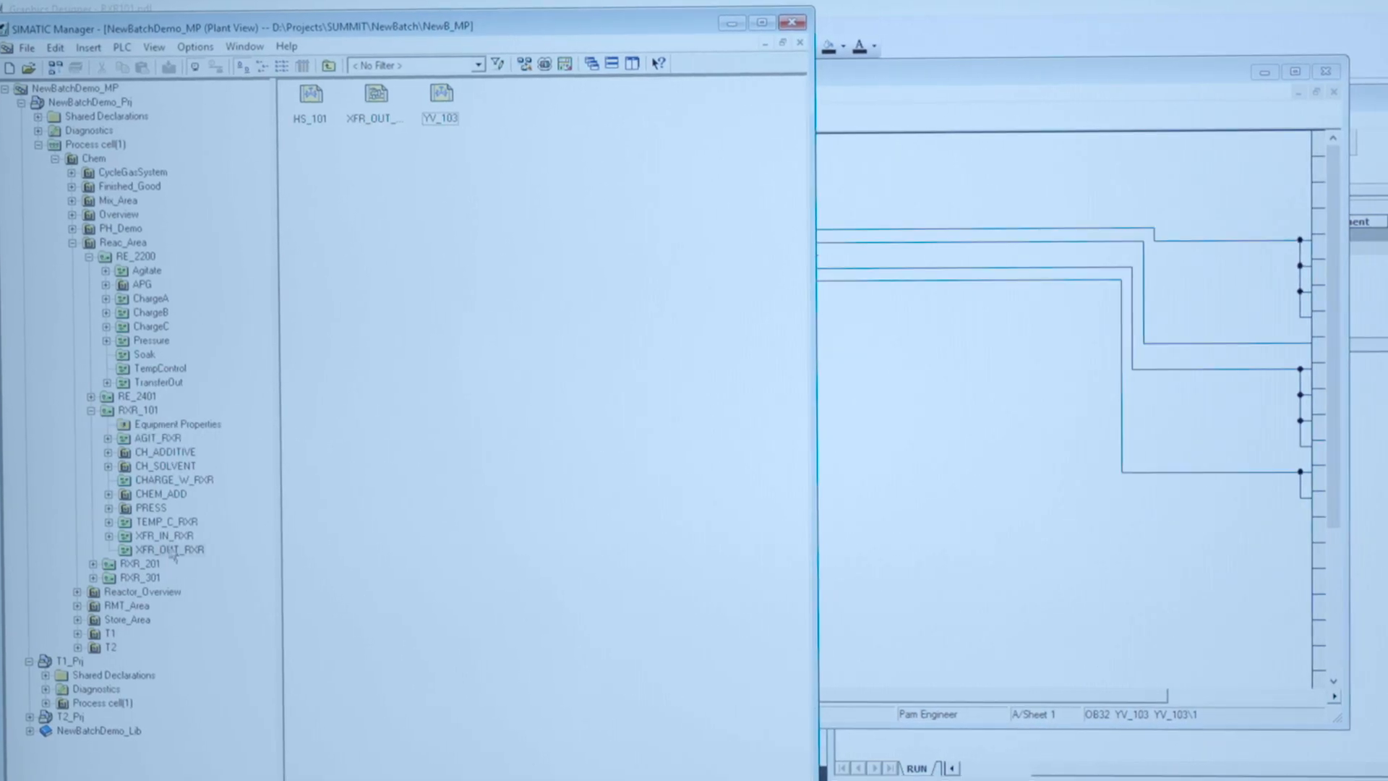
# - Select and open the HS_101 CFC chart under XFR_OUT_RXR in RXR_101
pyautogui.click(305, 93)
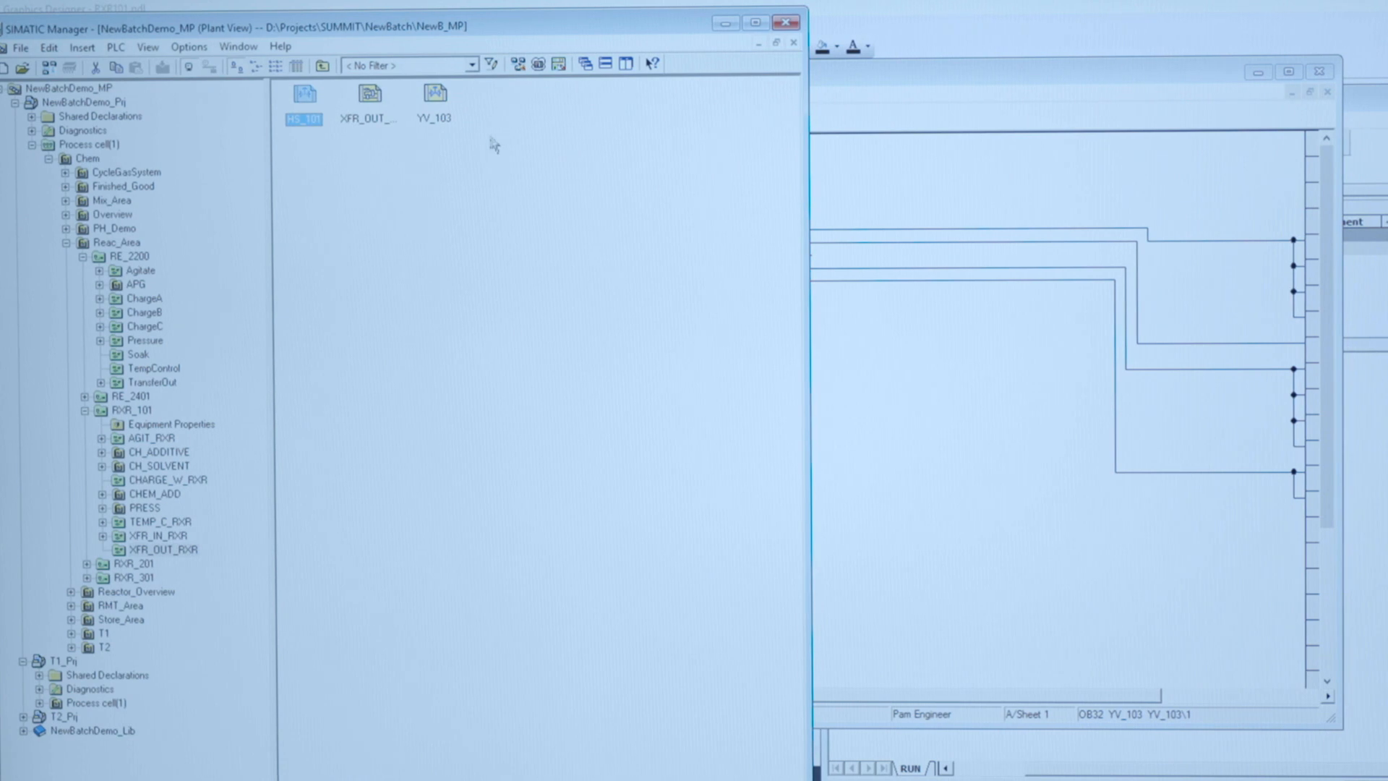
pyautogui.click(433, 92)
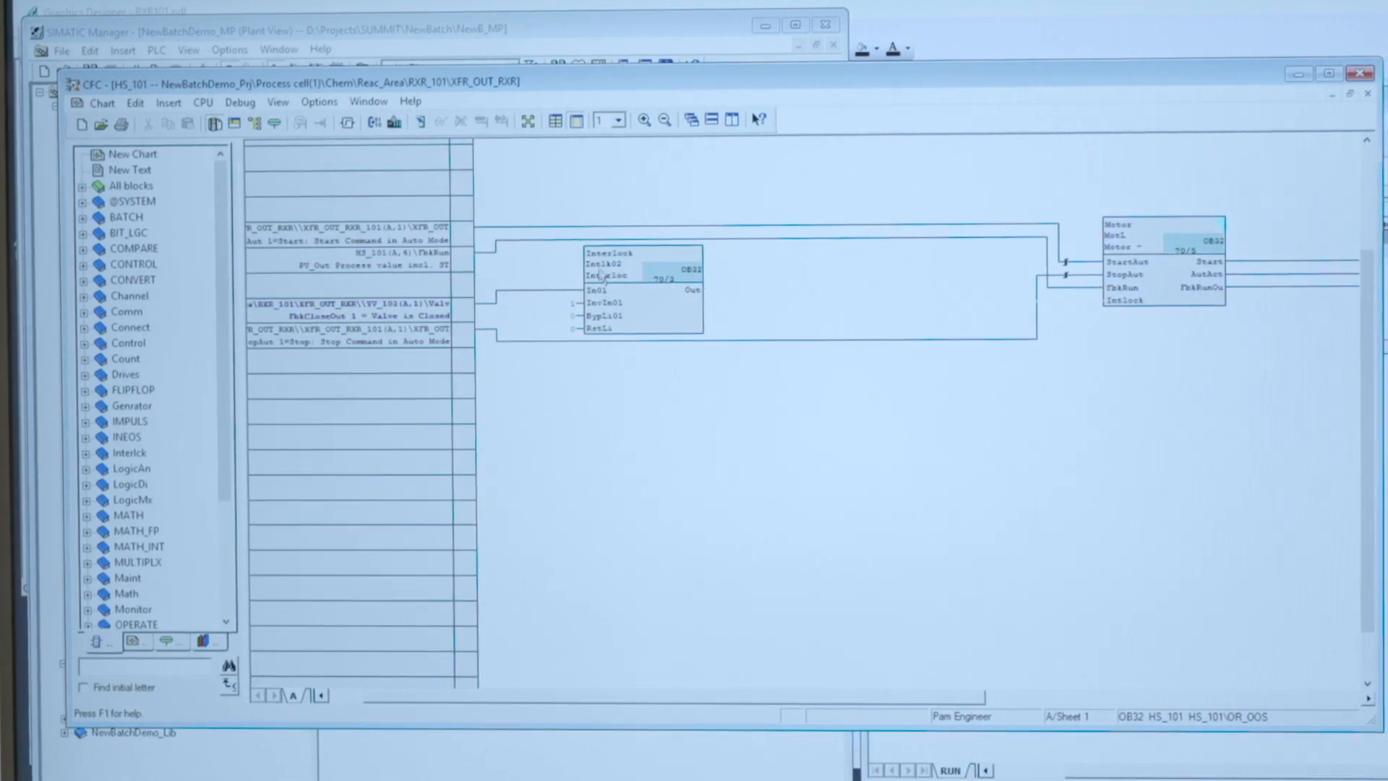
pyautogui.moveTo(607, 275)
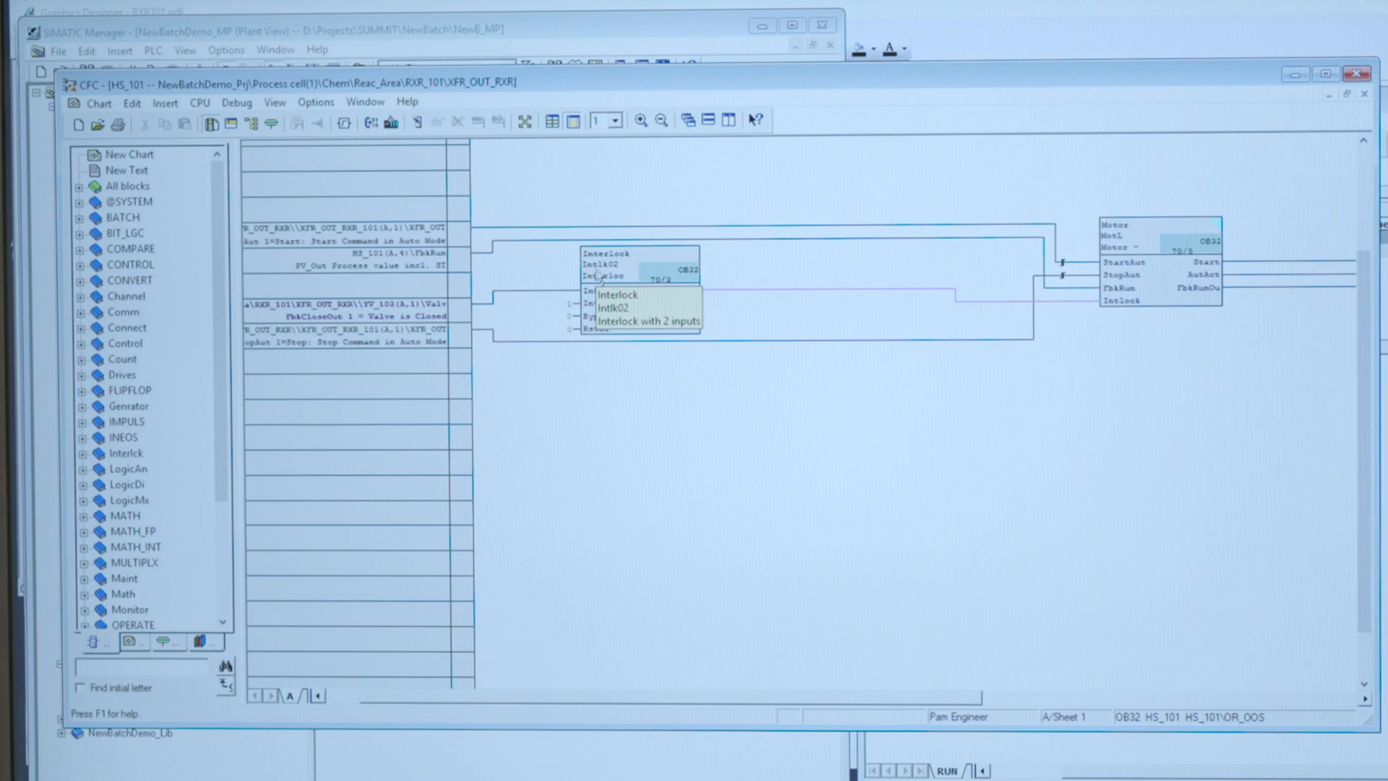